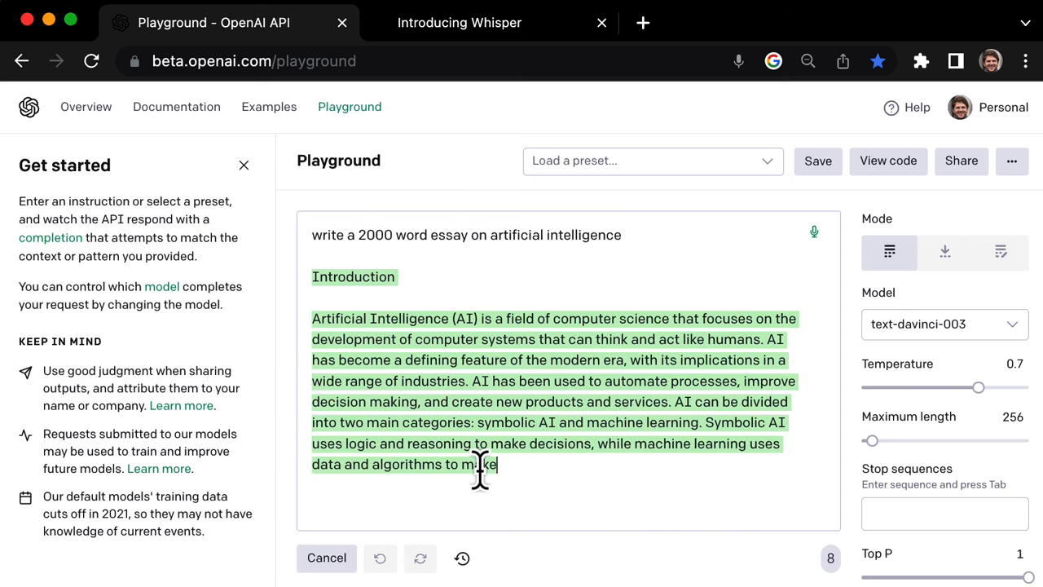
# Leave the Playground's essay and go to the openai.com homepage.
pyautogui.click(813, 232)
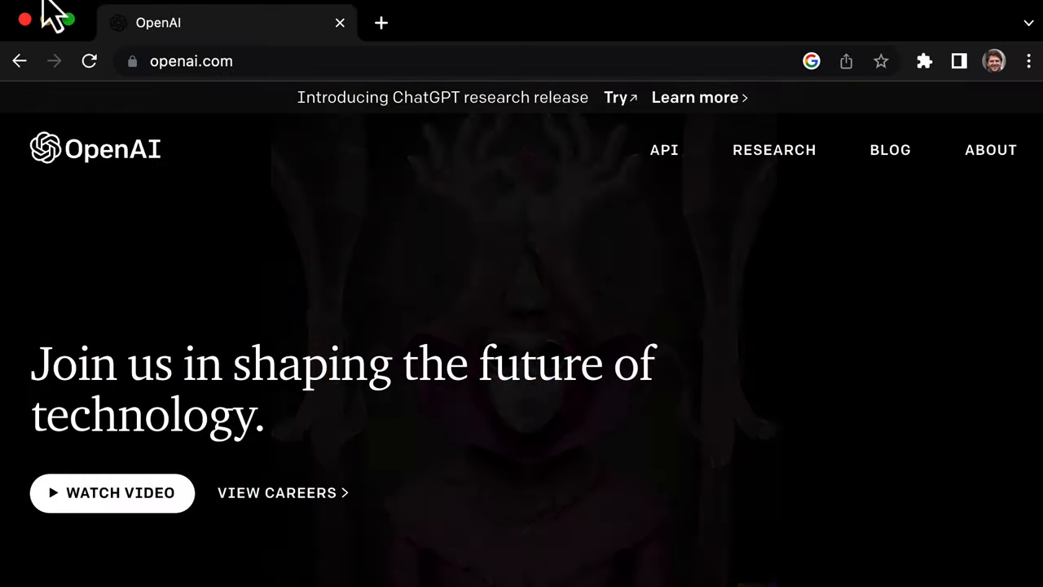
# Sign up for an API account from the API page, submitting personal details and sending a phone verification code.
pyautogui.click(663, 150)
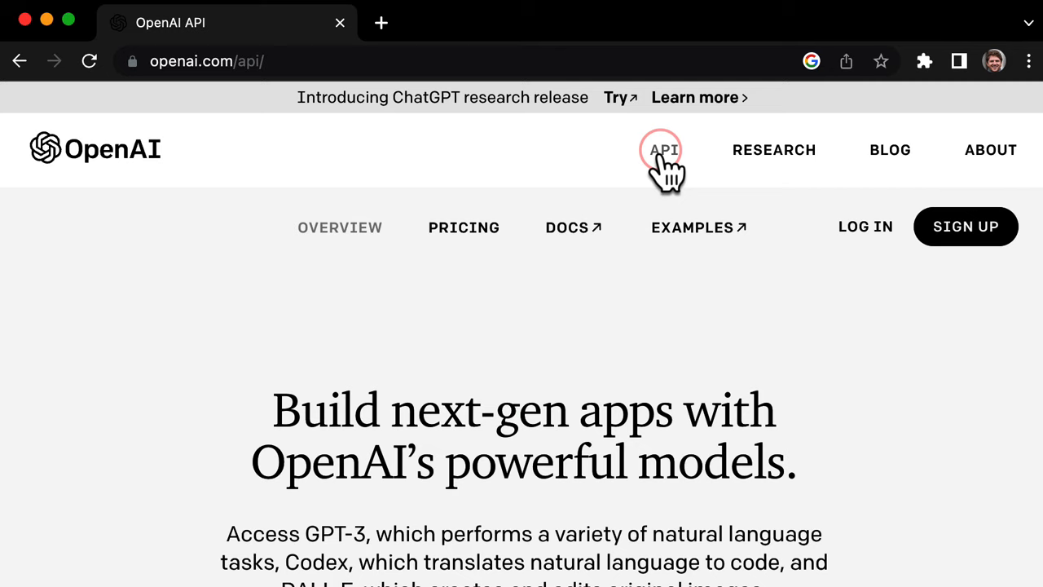
pyautogui.moveTo(965, 236)
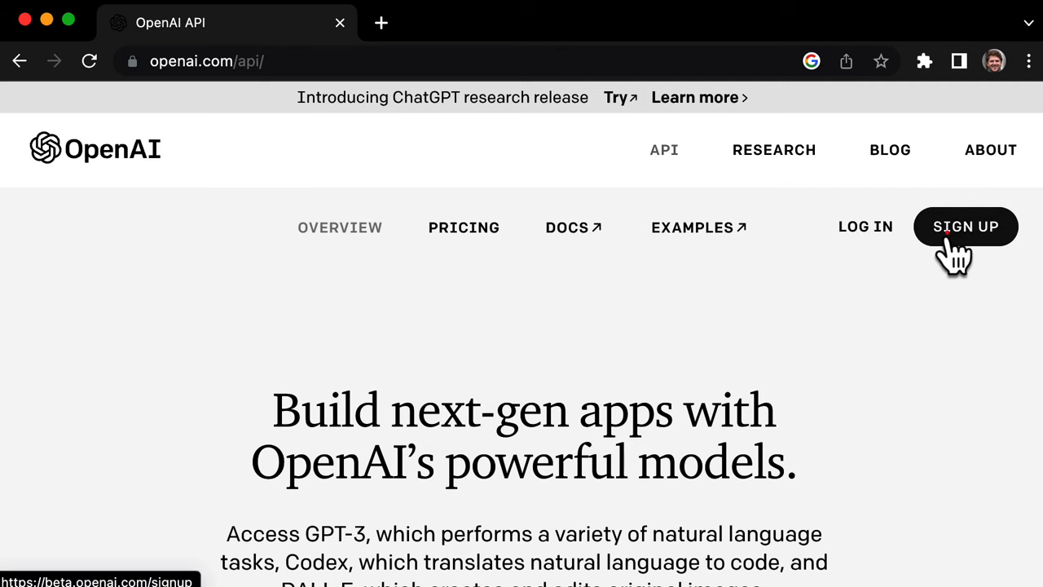
pyautogui.click(965, 226)
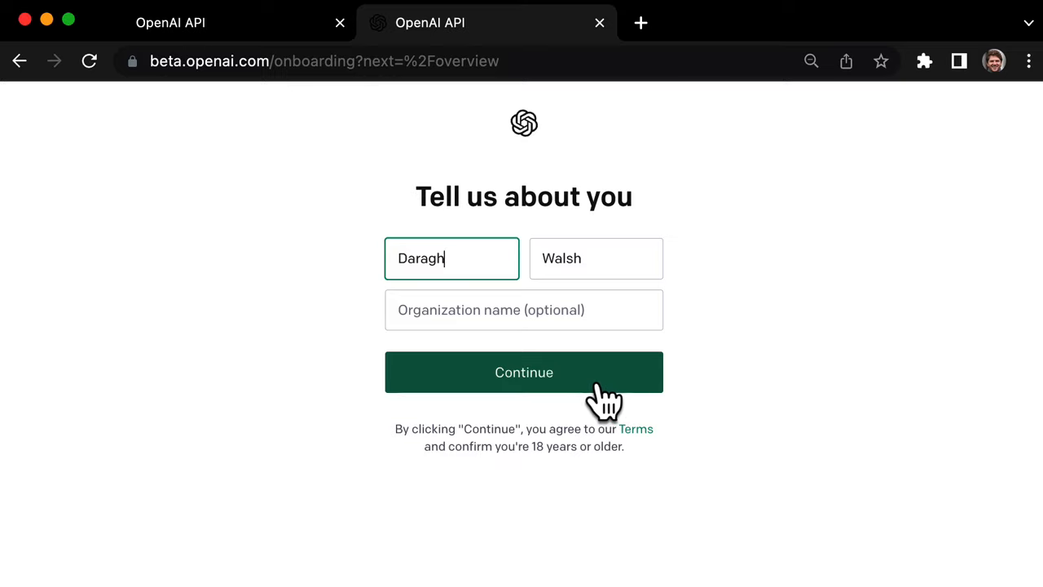
pyautogui.click(525, 371)
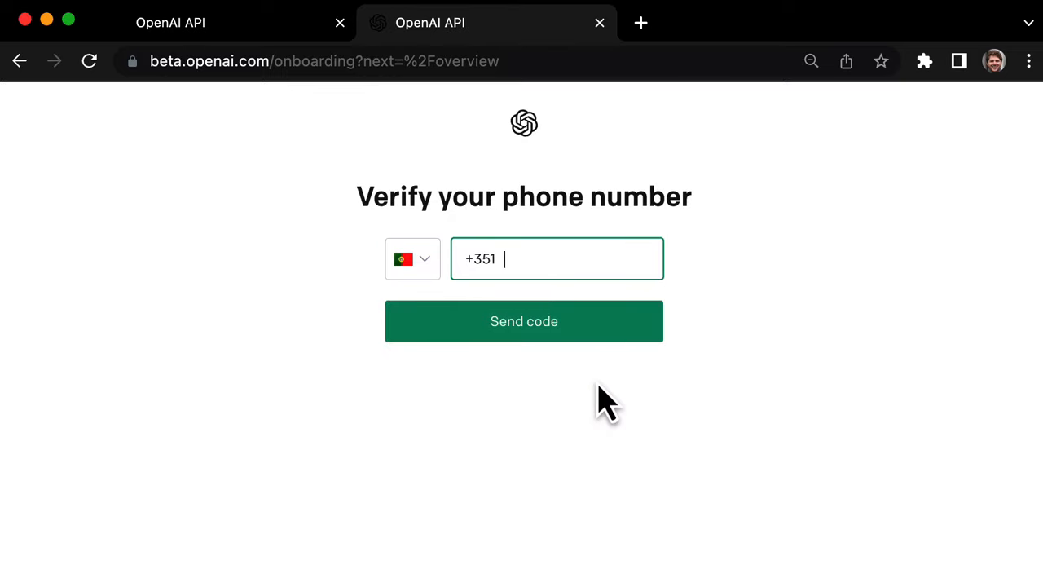
pyautogui.click(524, 319)
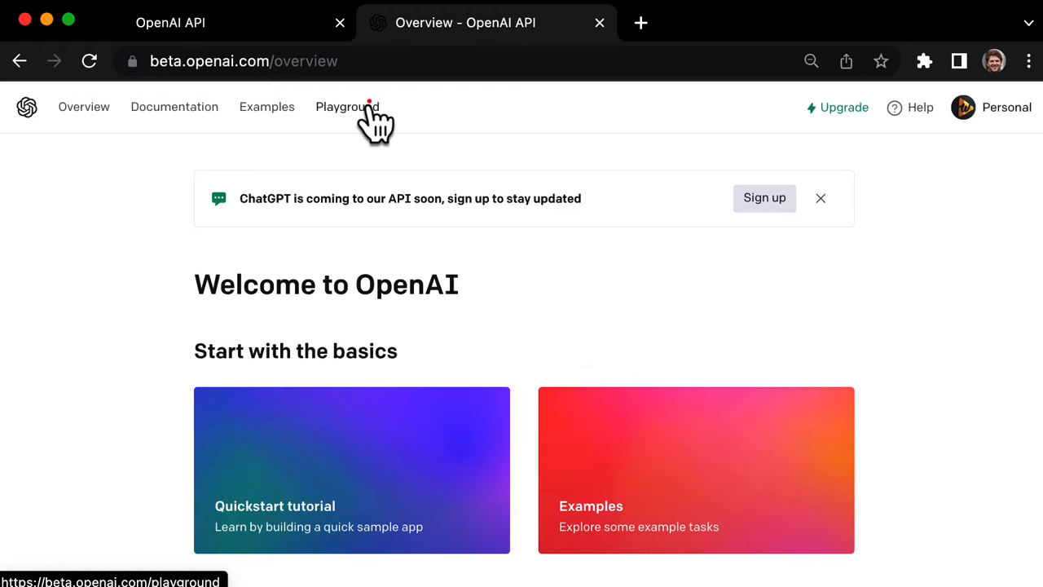
# Record a spoken request for a 2000-word AI essay via speech-to-text and use the transcription as the prompt.
pyautogui.click(349, 108)
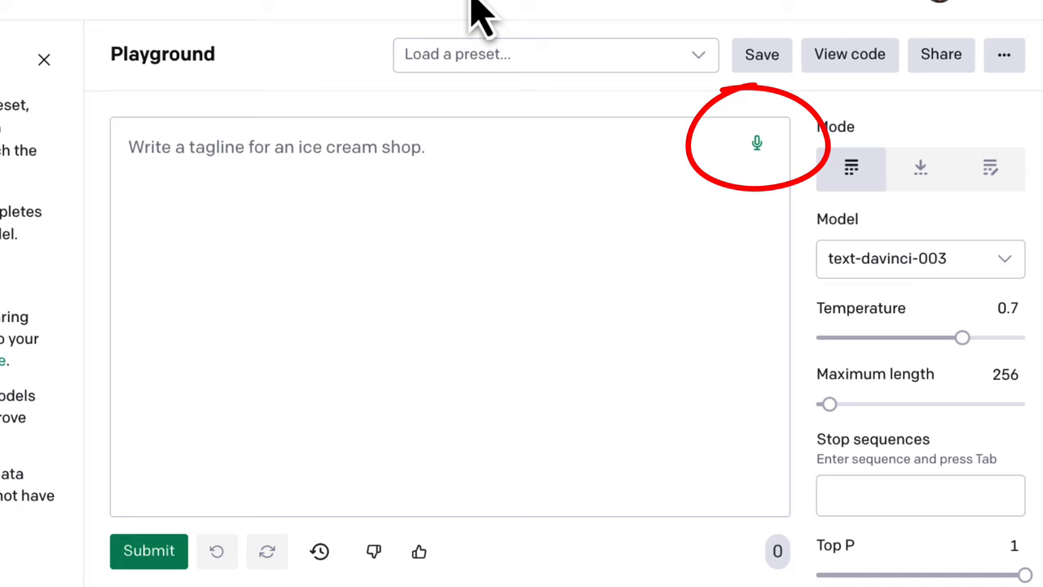
pyautogui.moveTo(708, 143)
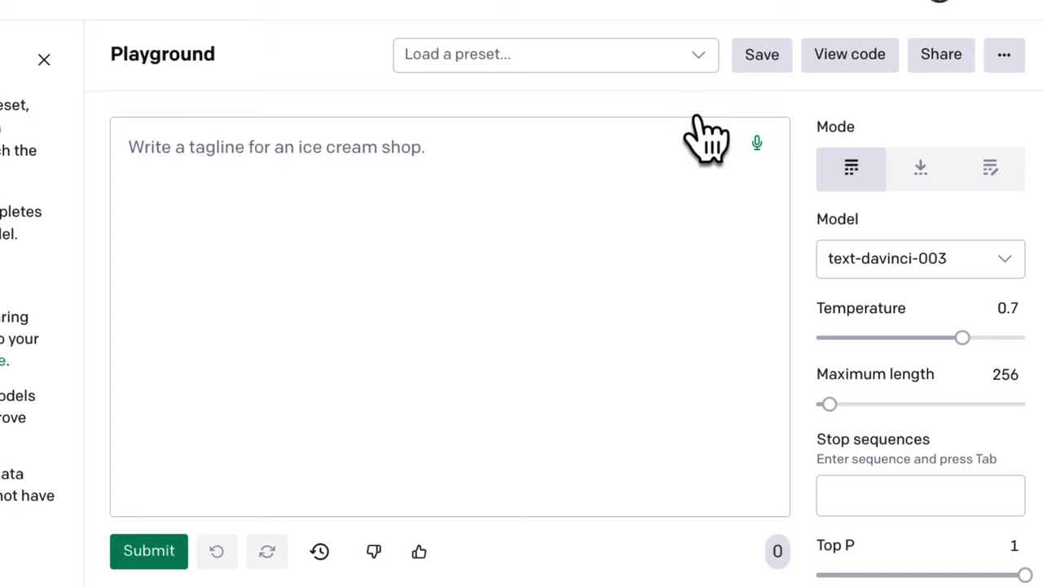
pyautogui.click(757, 143)
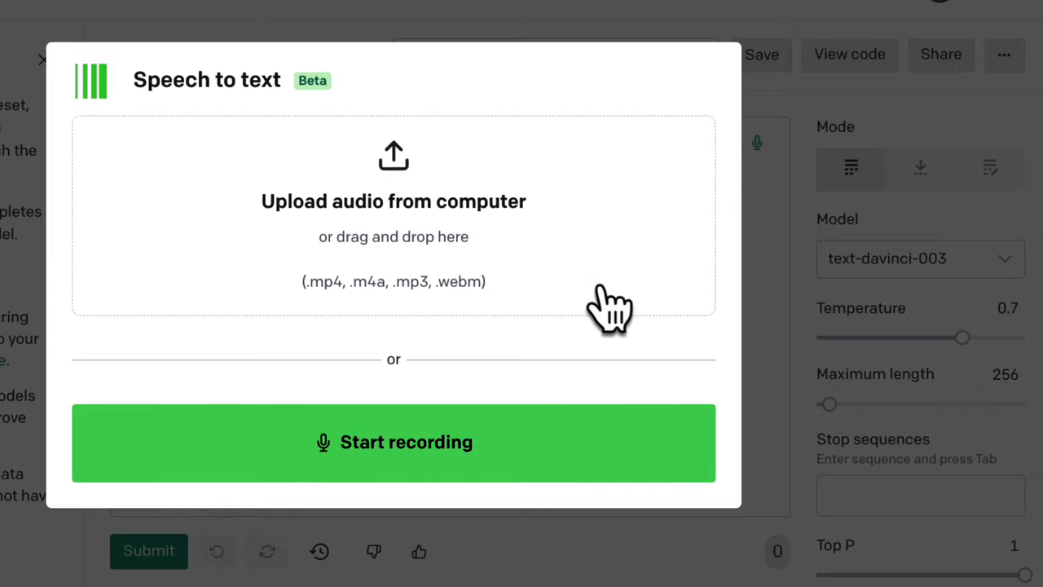
pyautogui.click(395, 442)
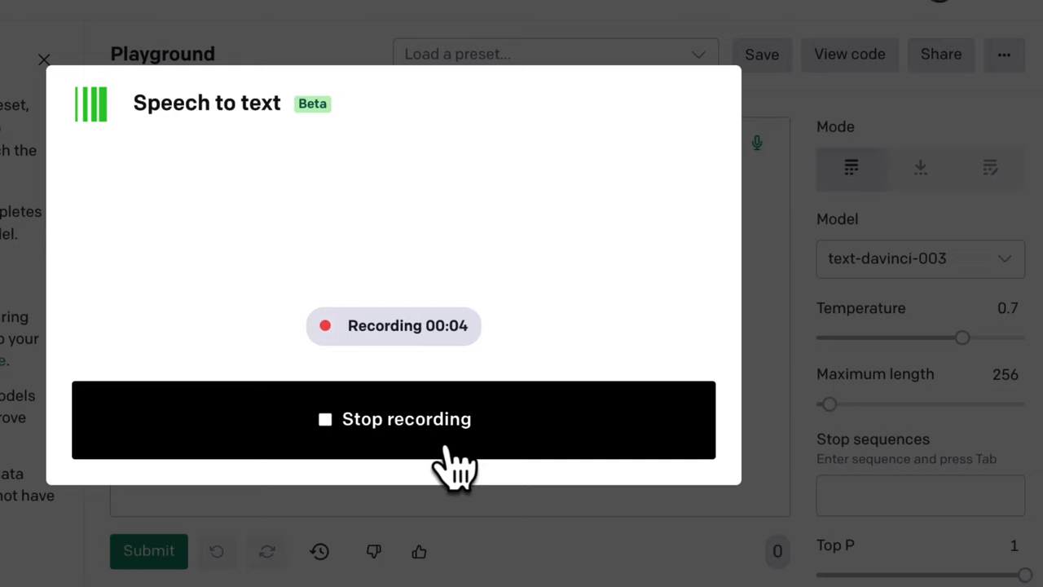
pyautogui.click(394, 419)
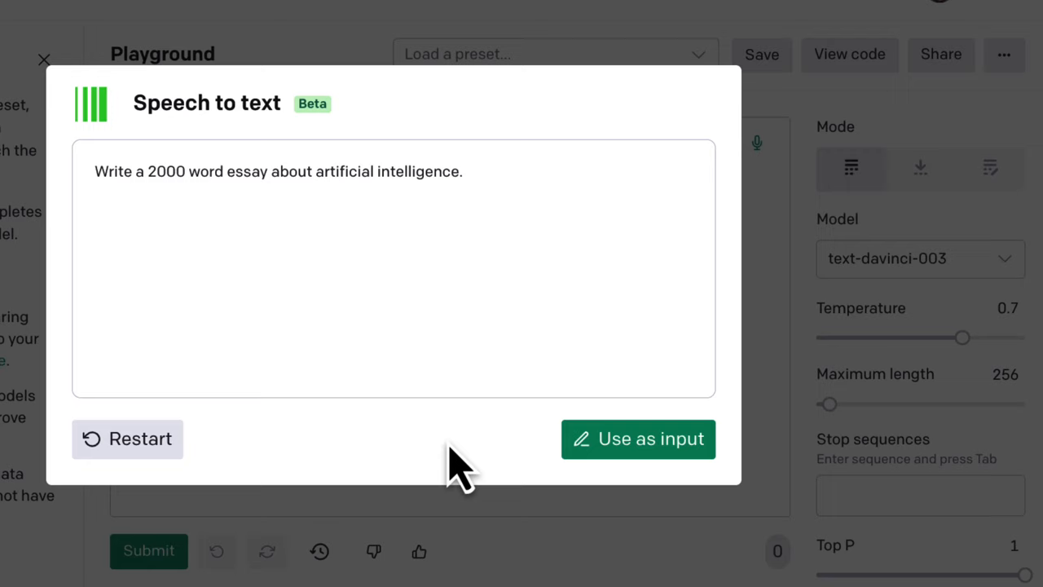
pyautogui.moveTo(639, 439)
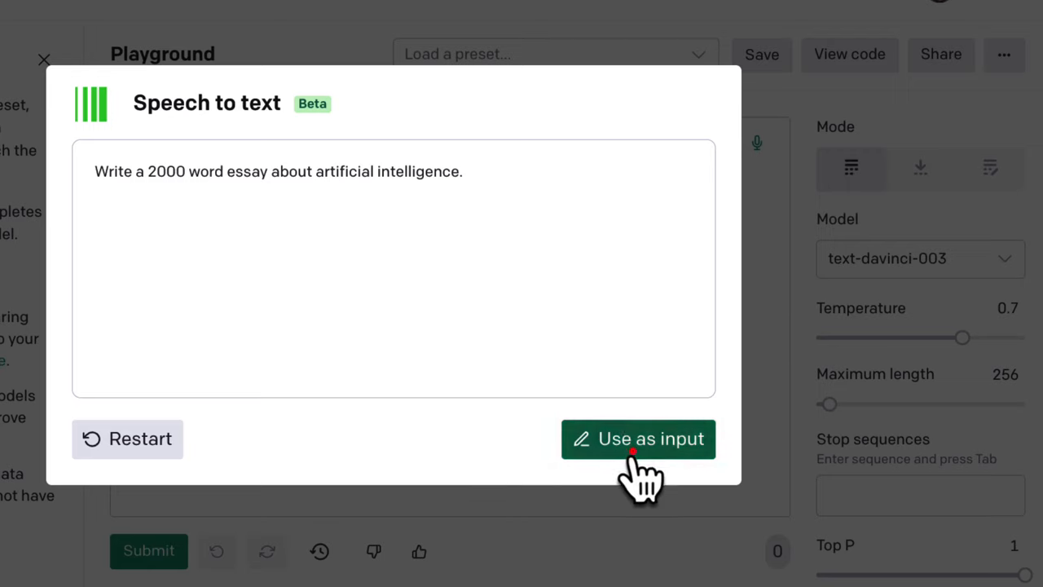
pyautogui.click(639, 439)
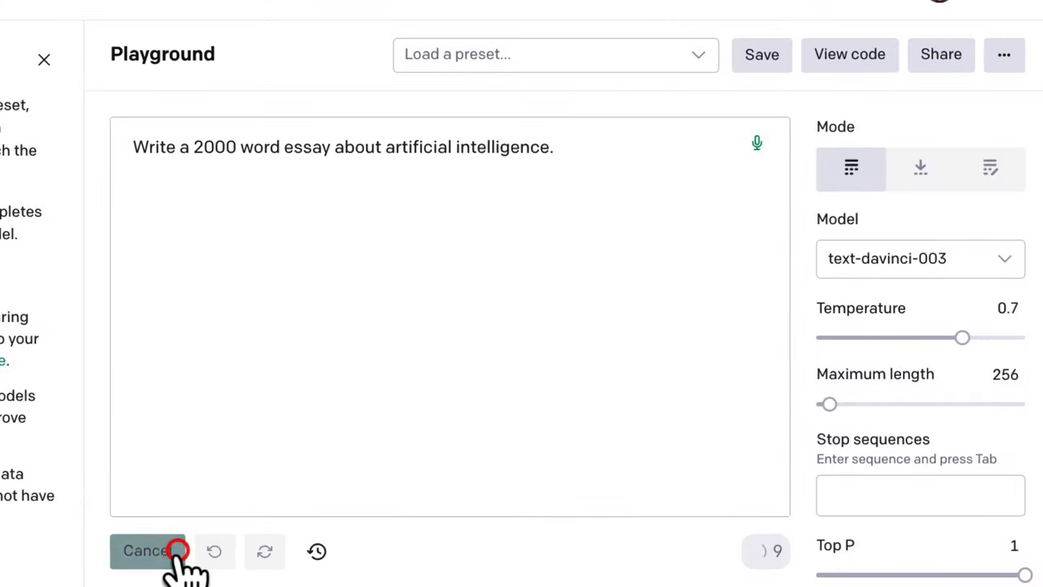
# Submit repeatedly until the AI essay reaches its conclusion, then return to speech-to-text.
pyautogui.click(147, 551)
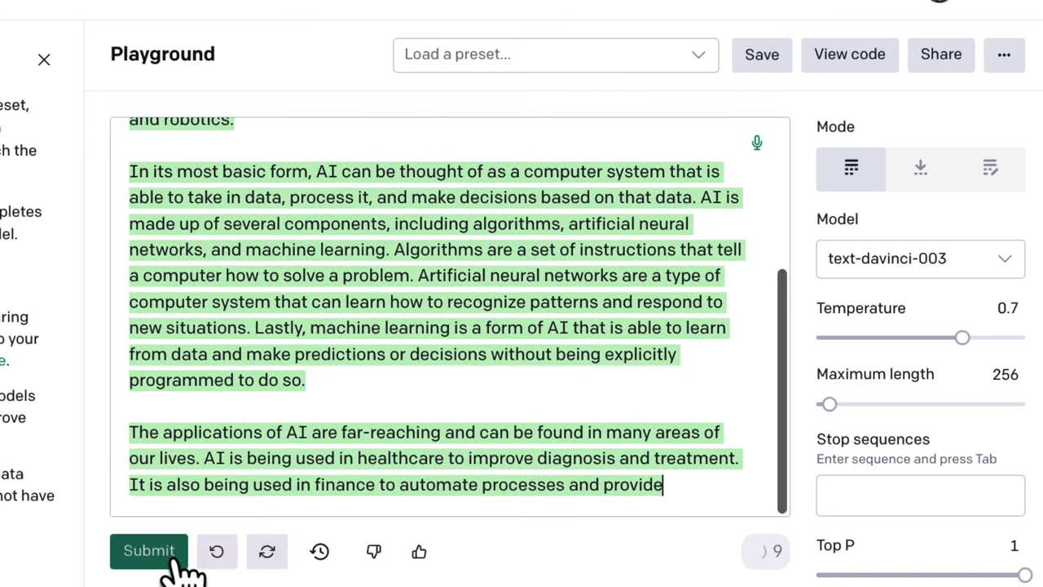
pyautogui.click(148, 551)
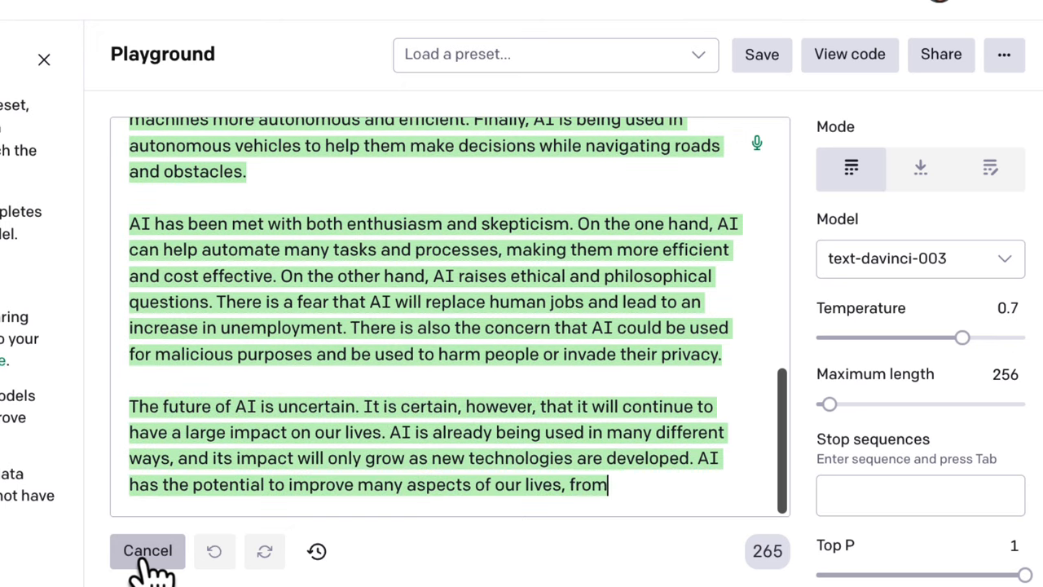
pyautogui.click(147, 551)
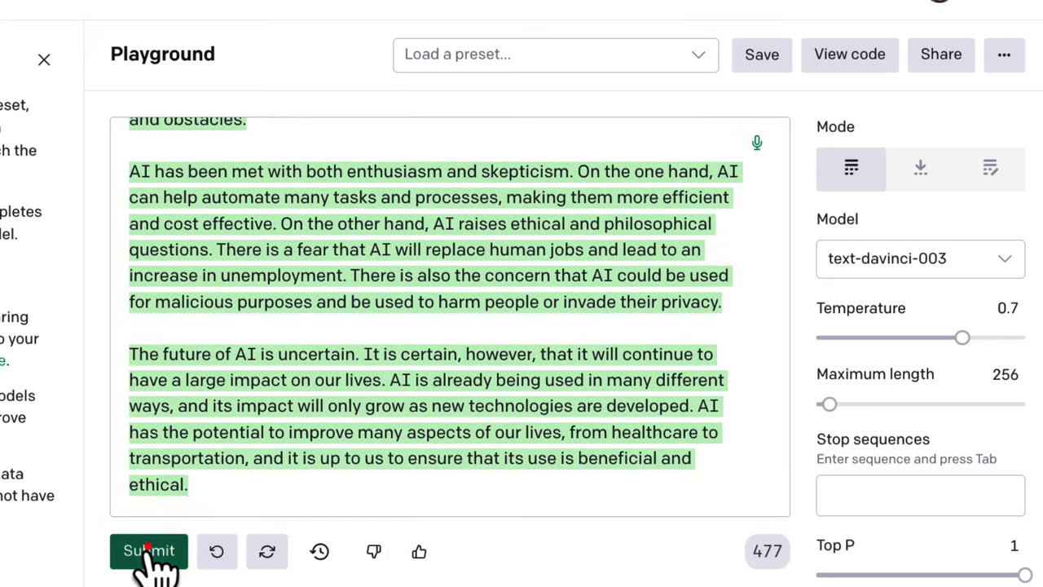
pyautogui.click(148, 551)
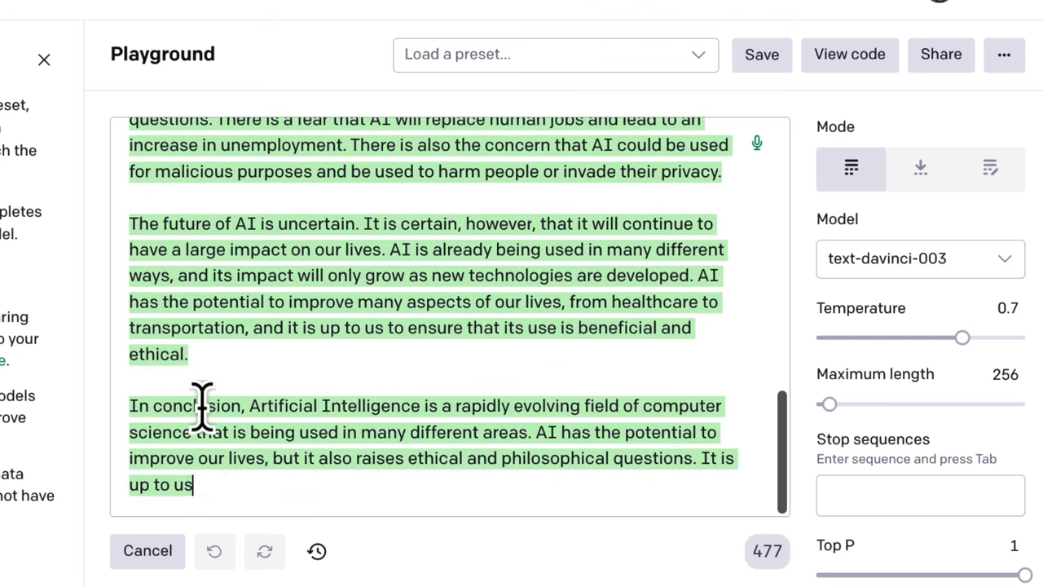
pyautogui.click(756, 143)
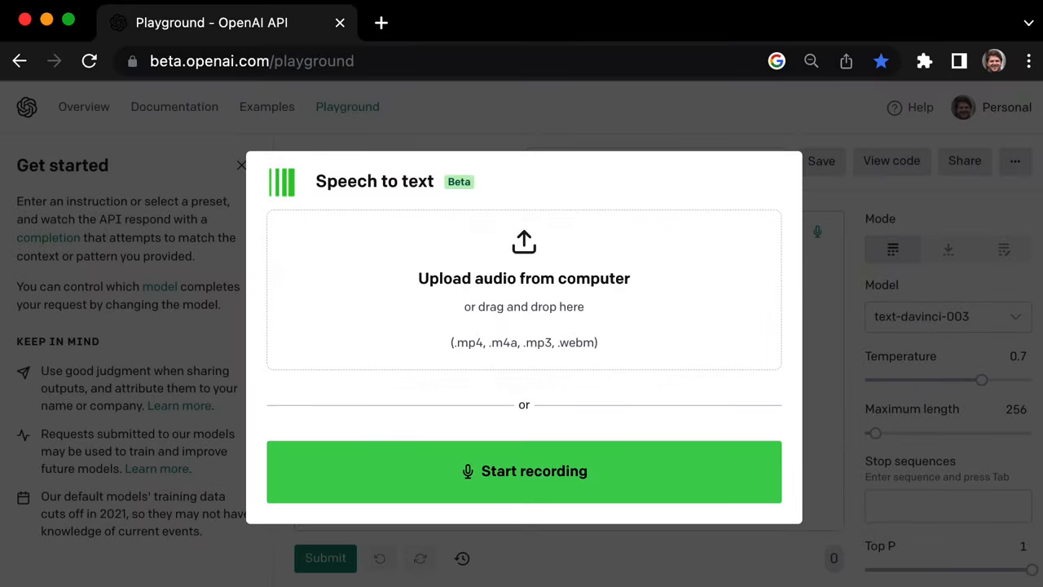
# Upload the Midjourney tutorial audio, add 'summarise above' after the transcript and submit for a summary.
pyautogui.click(525, 471)
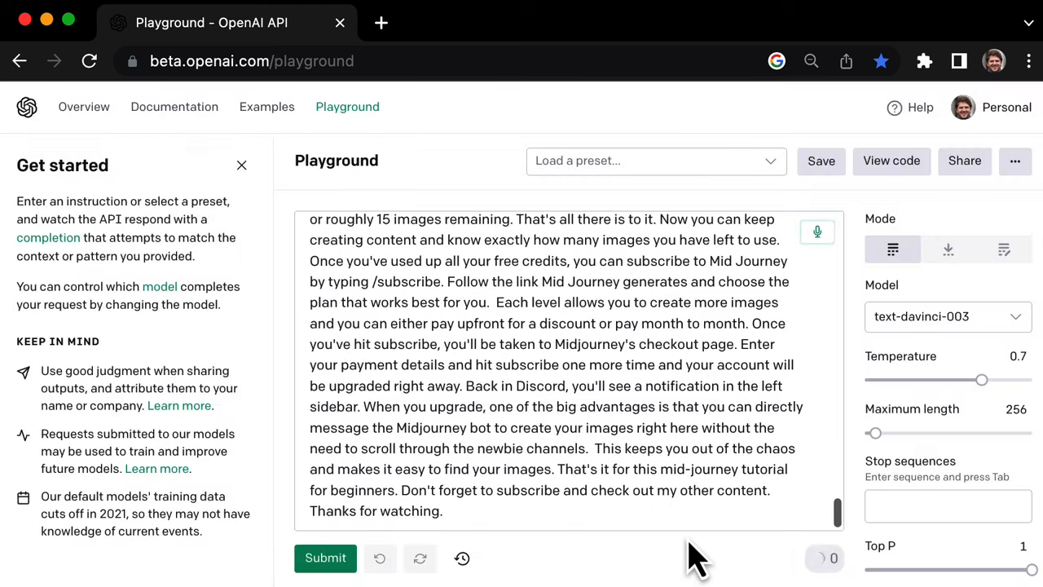
pyautogui.write('s')
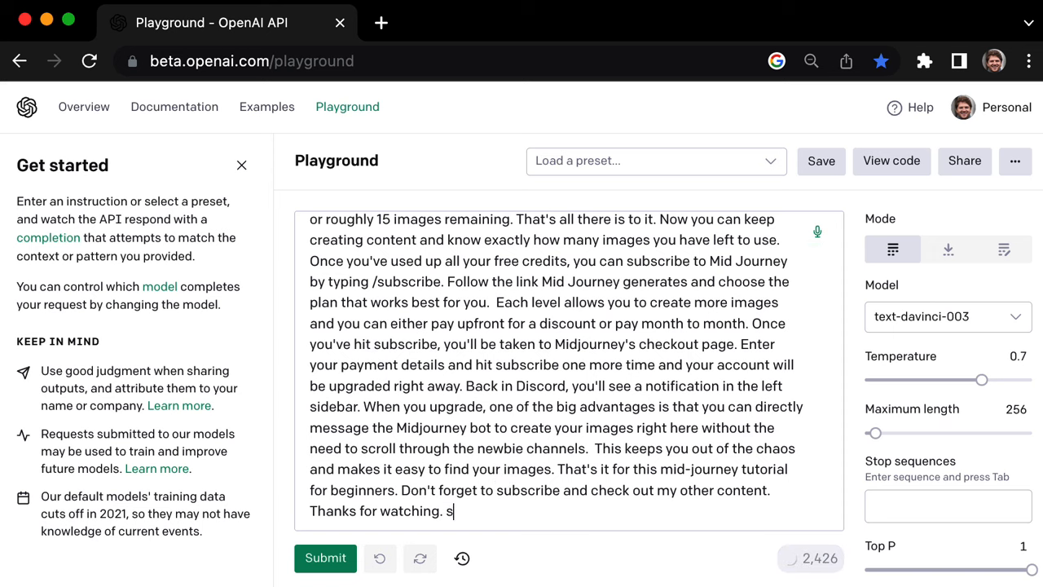
pyautogui.write('ummarise above')
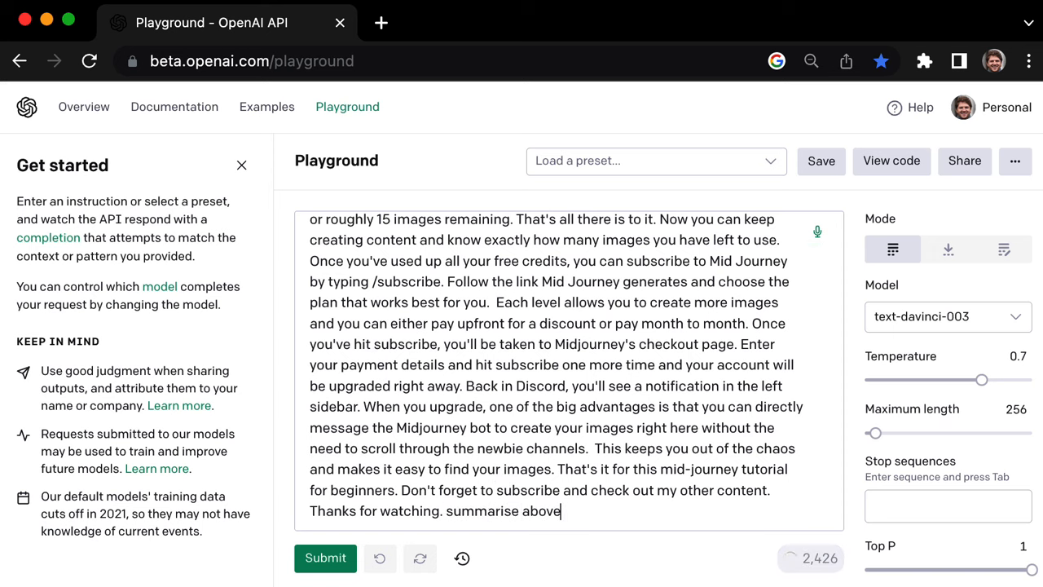
pyautogui.click(325, 558)
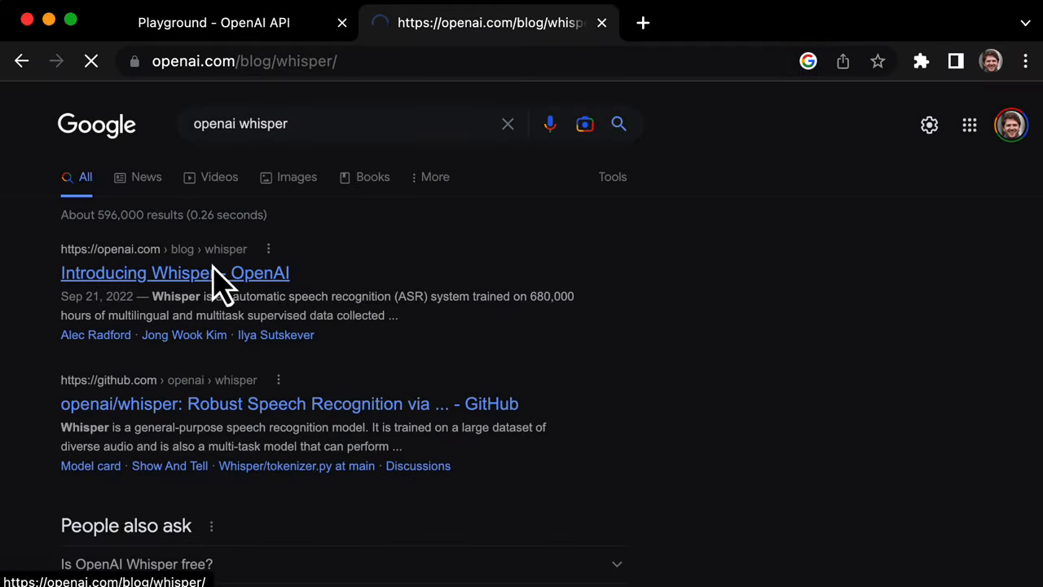
# Read the Introducing Whisper post down to its paper, code and examples links, then return to the Playground tab.
pyautogui.click(174, 273)
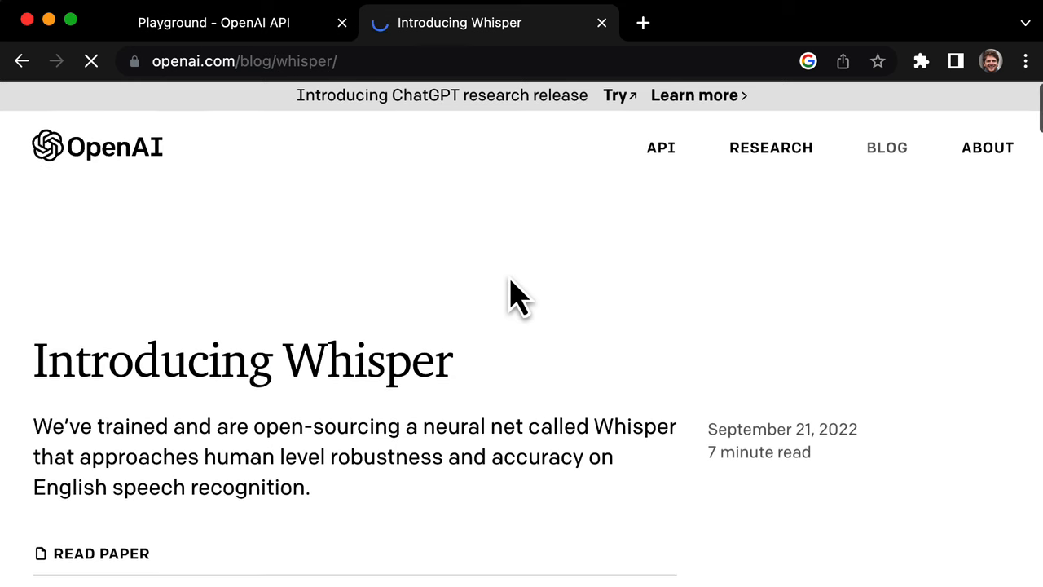
pyautogui.scroll(-3)
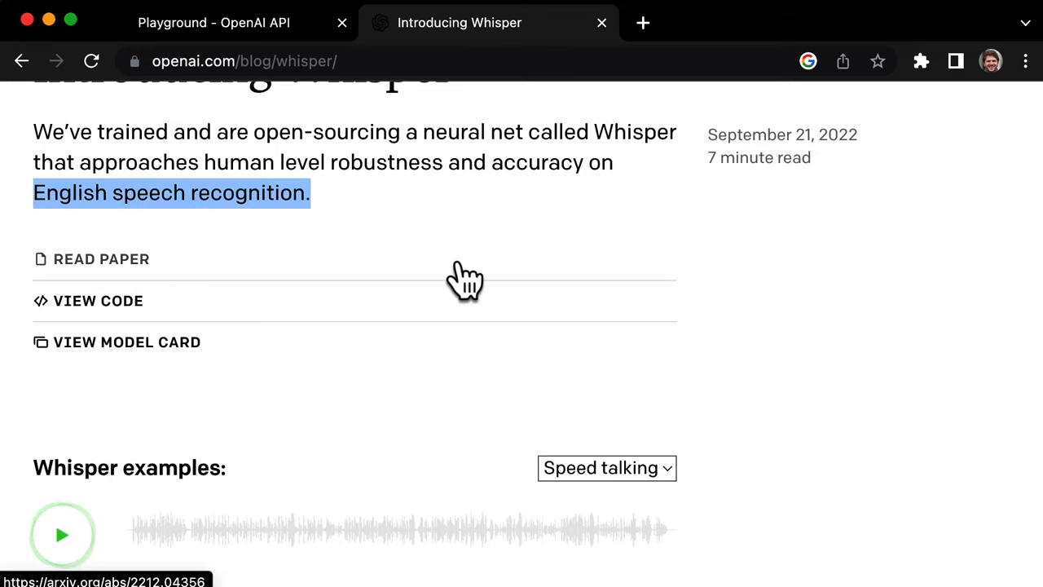
pyautogui.click(214, 23)
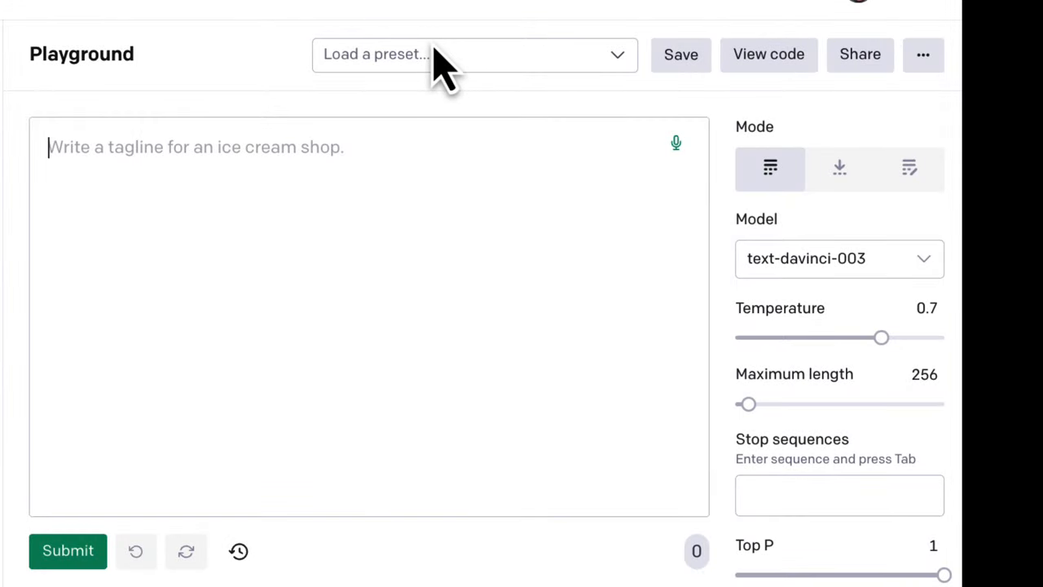
pyautogui.moveTo(453, 82)
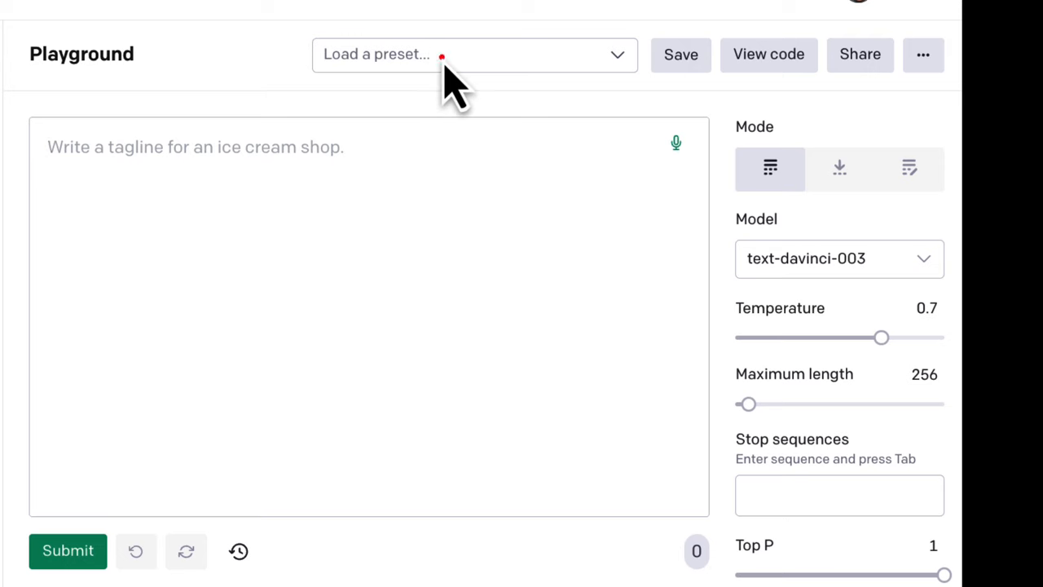
# Load the Summarize for a 2nd grader preset, submit it and select its Jupiter passage.
pyautogui.click(473, 54)
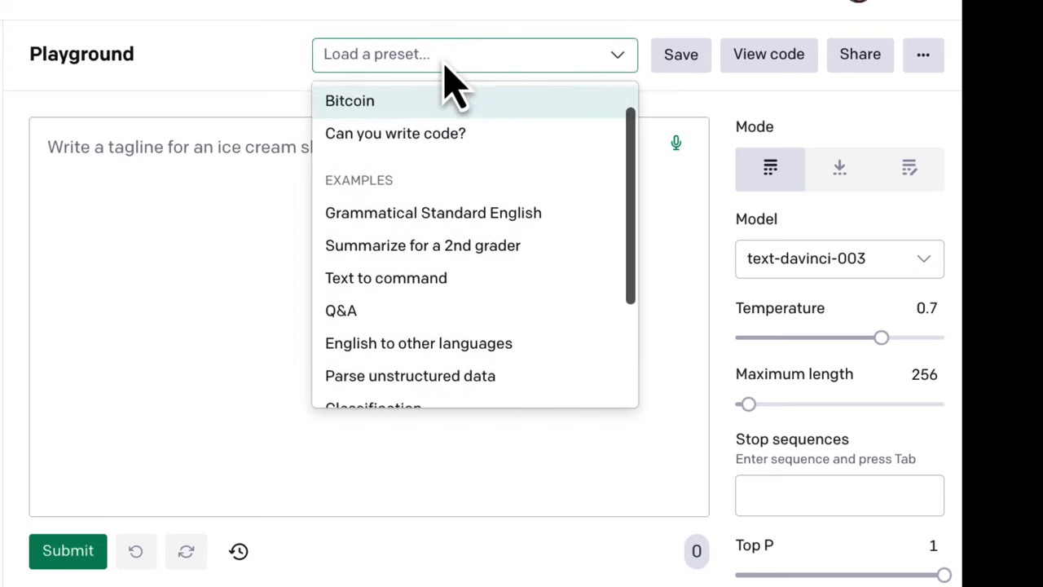
pyautogui.scroll(-3)
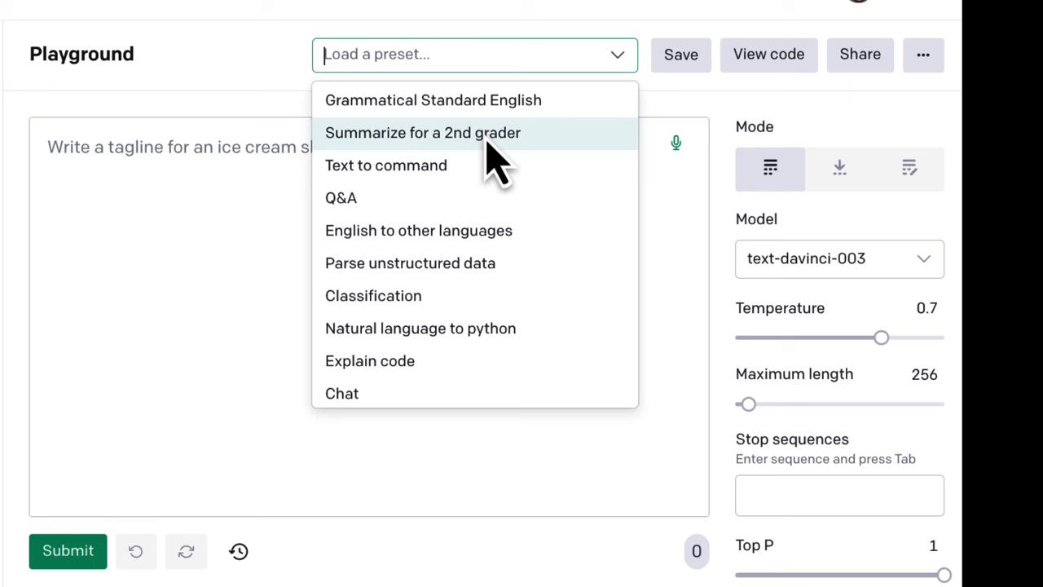
pyautogui.click(422, 132)
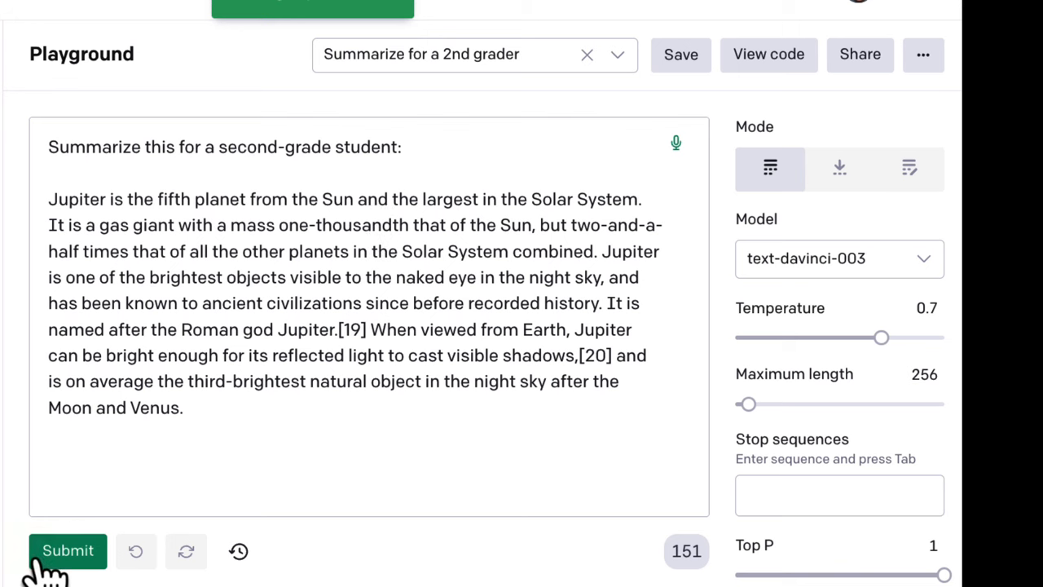
pyautogui.click(69, 551)
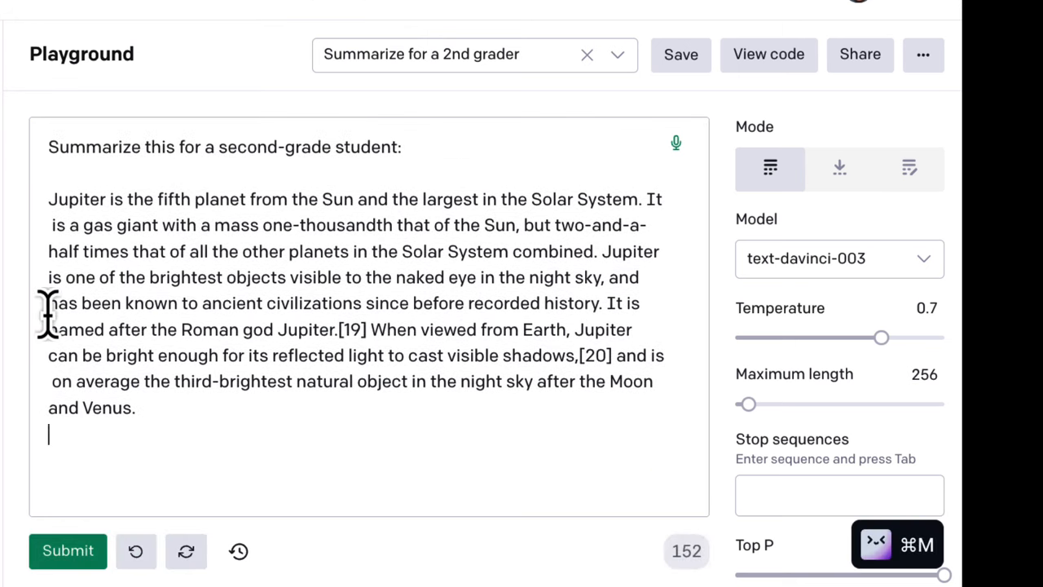
pyautogui.moveTo(47, 199); pyautogui.dragTo(134, 407)
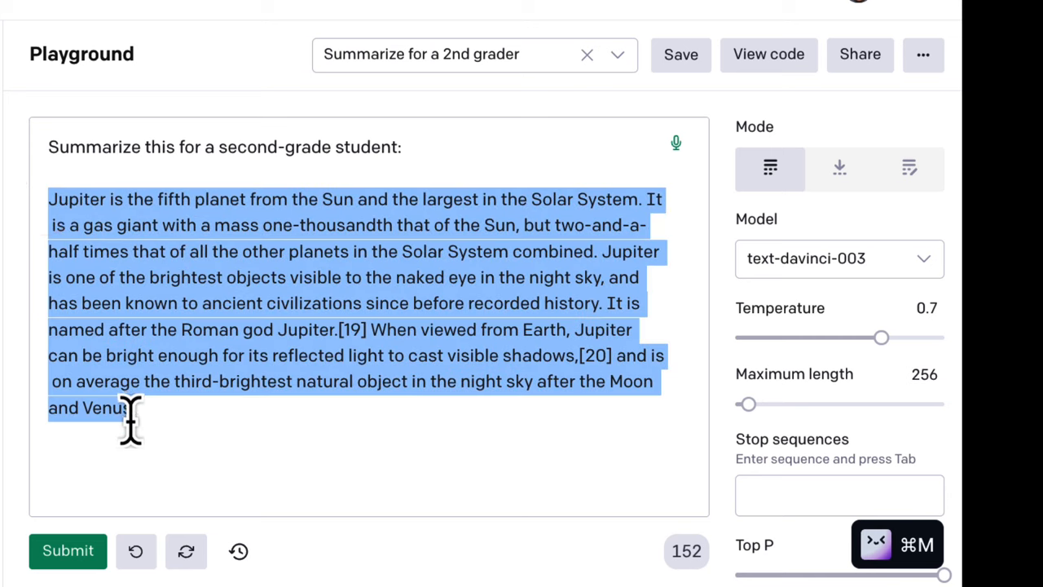
pyautogui.moveTo(49, 207)
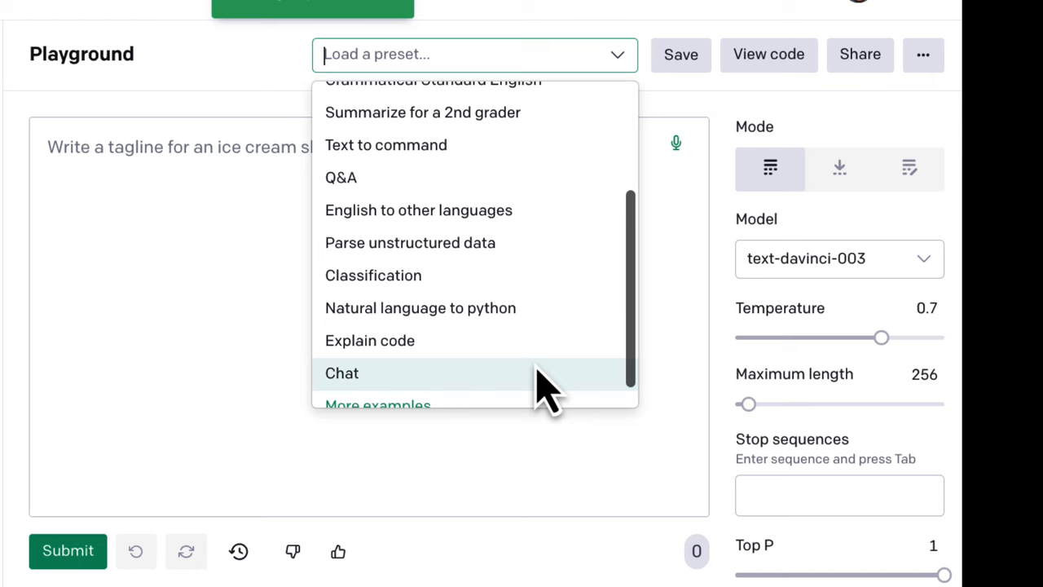
# Load the Explain code preset with its Python Log class and submit it.
pyautogui.click(369, 340)
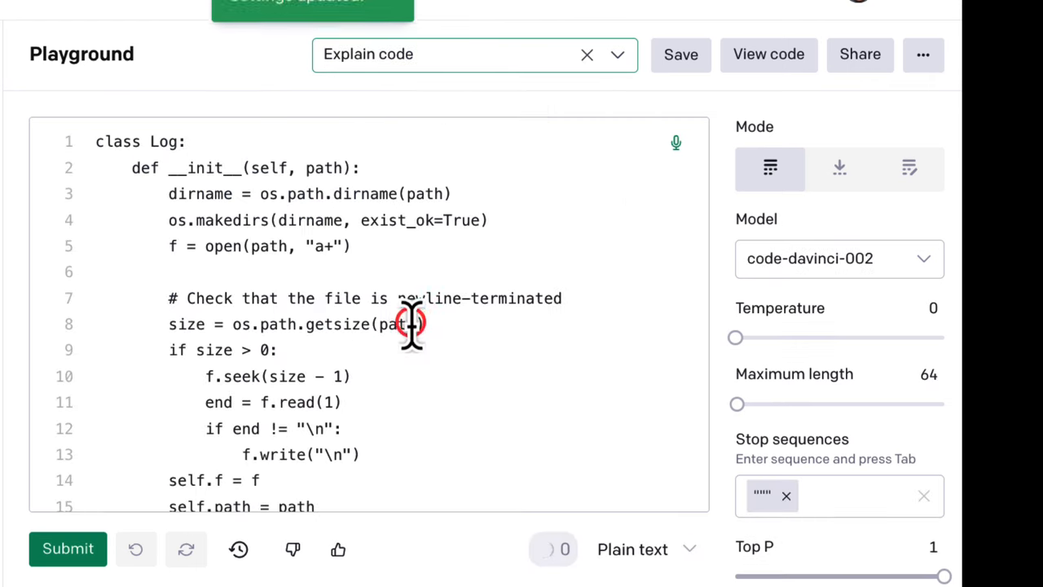
pyautogui.click(69, 548)
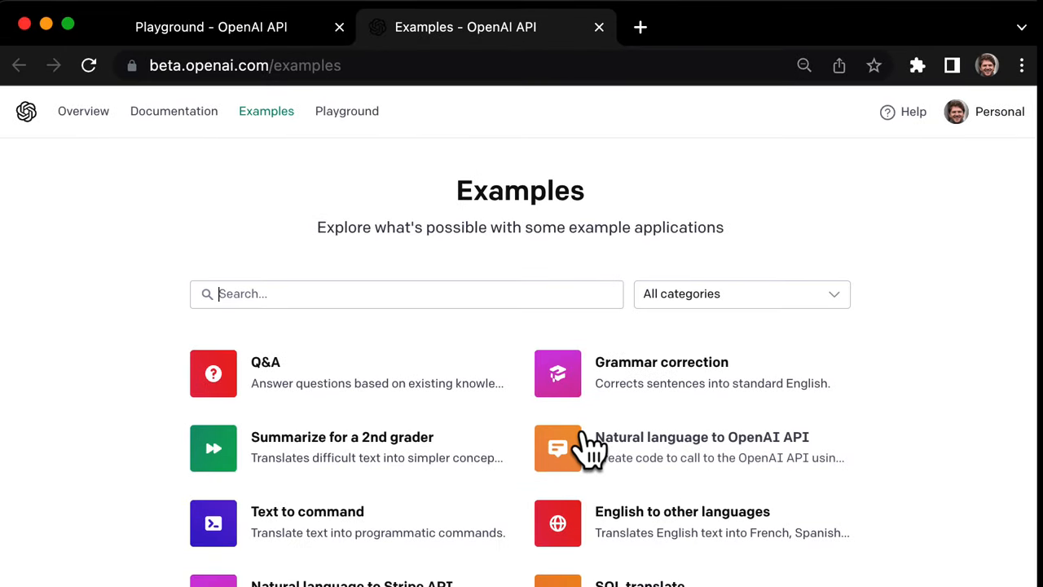
# Open the Grammar correction example from the gallery in the Playground and run its prompt.
pyautogui.scroll(-3)
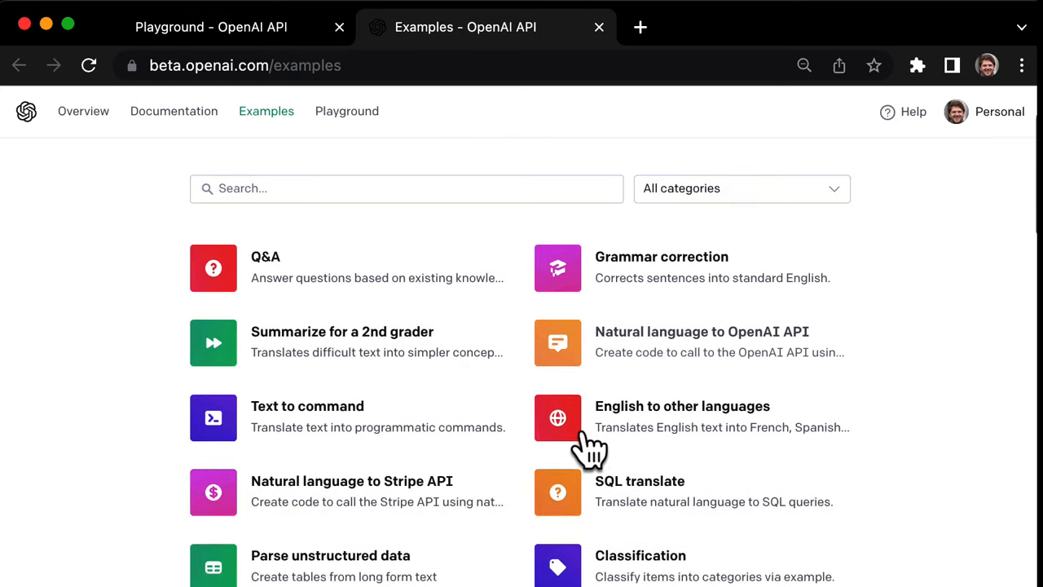
pyautogui.click(740, 189)
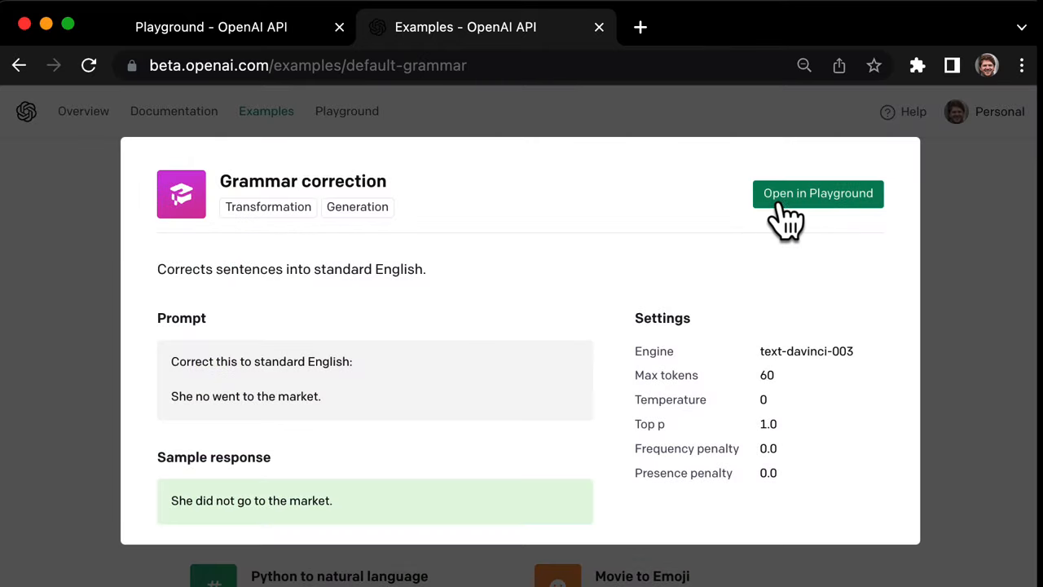
pyautogui.click(818, 192)
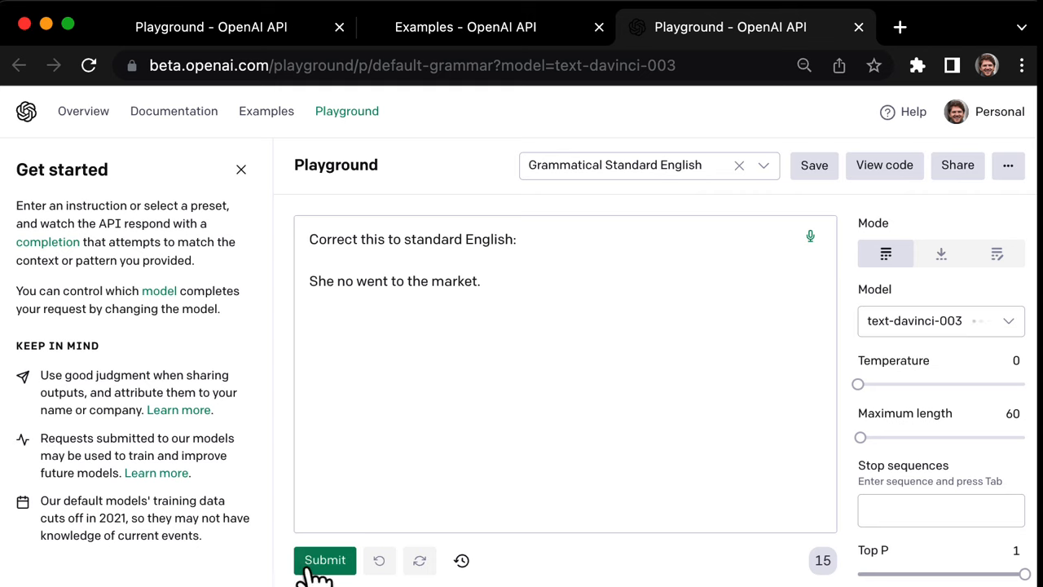
pyautogui.click(324, 561)
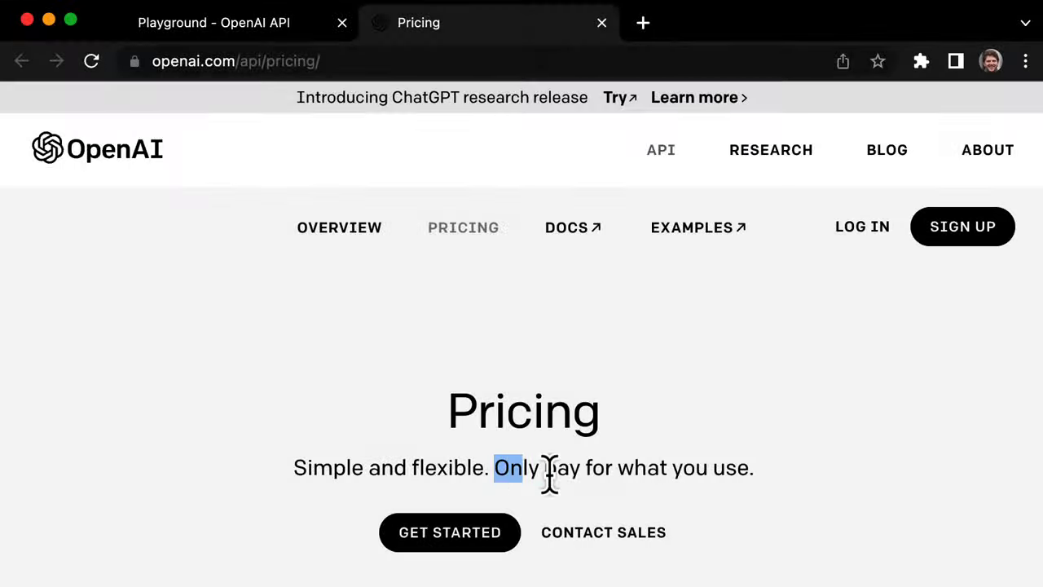
# Highlight the pay-only-for-what-you-use tagline and scroll to the Start for free and Pay as you go sections.
pyautogui.moveTo(496, 466); pyautogui.dragTo(753, 467)
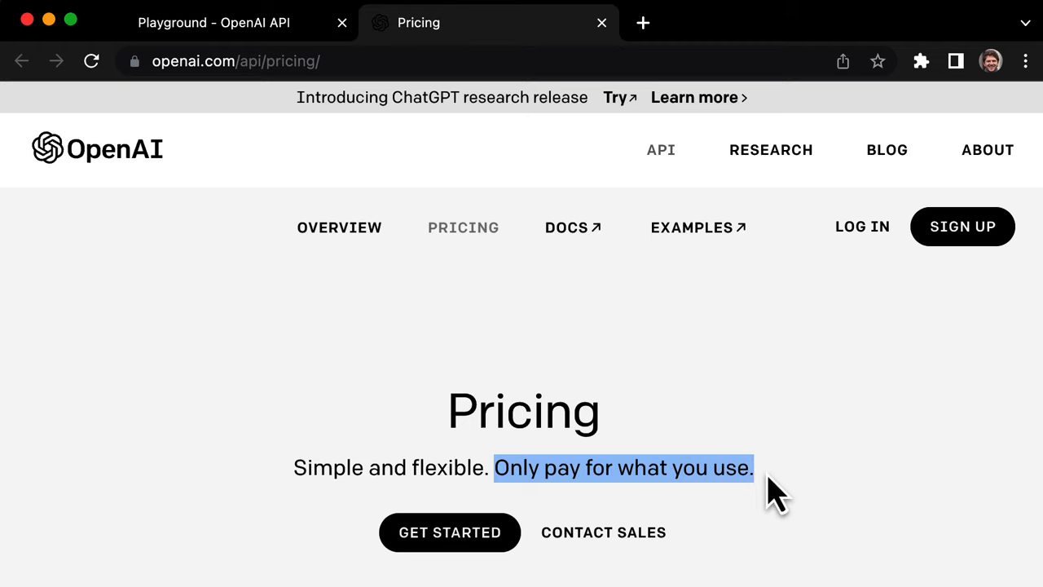
pyautogui.scroll(-3)
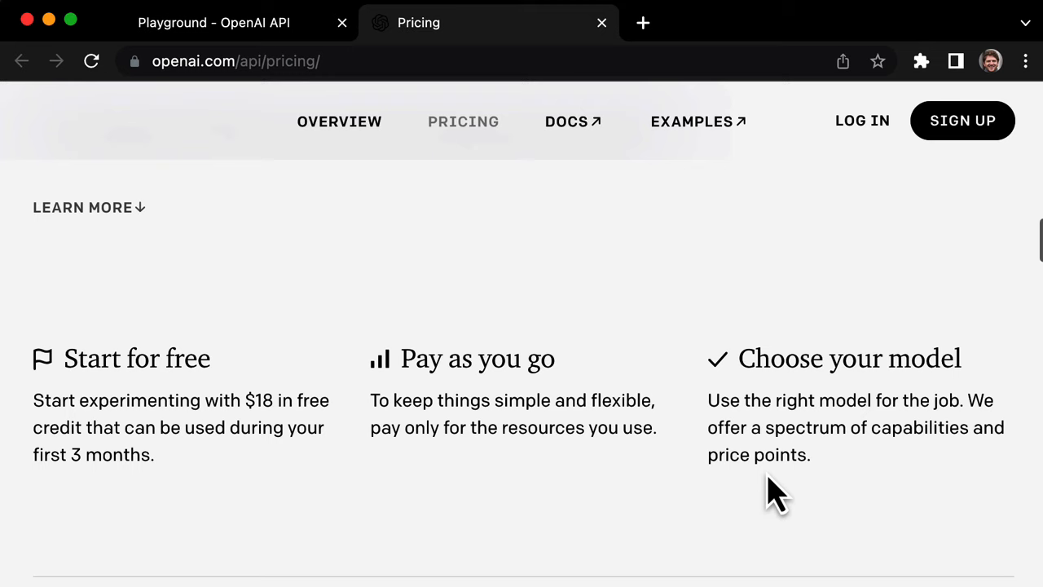
pyautogui.moveTo(32, 401); pyautogui.dragTo(155, 453)
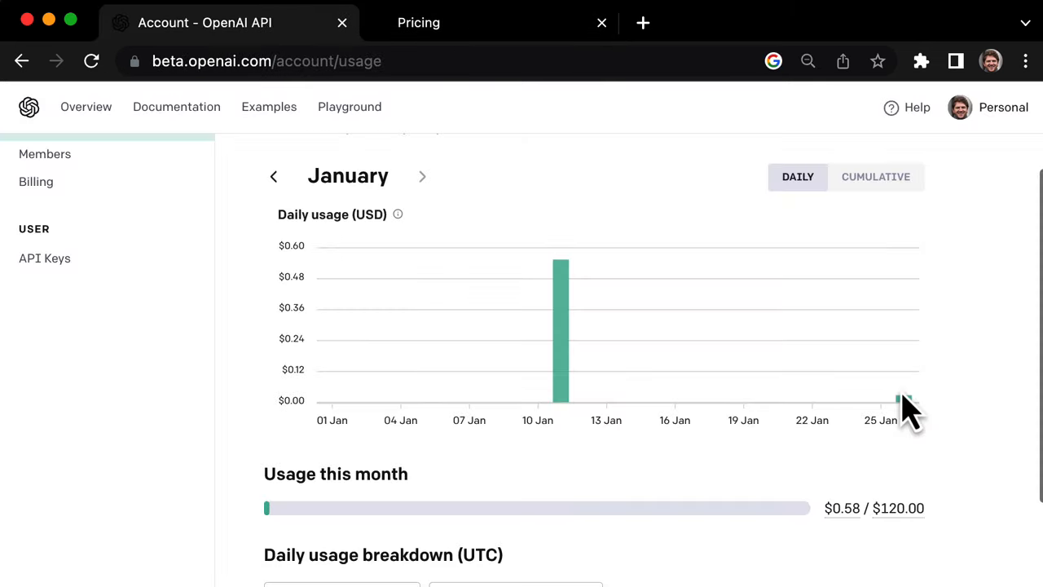
pyautogui.moveTo(907, 408)
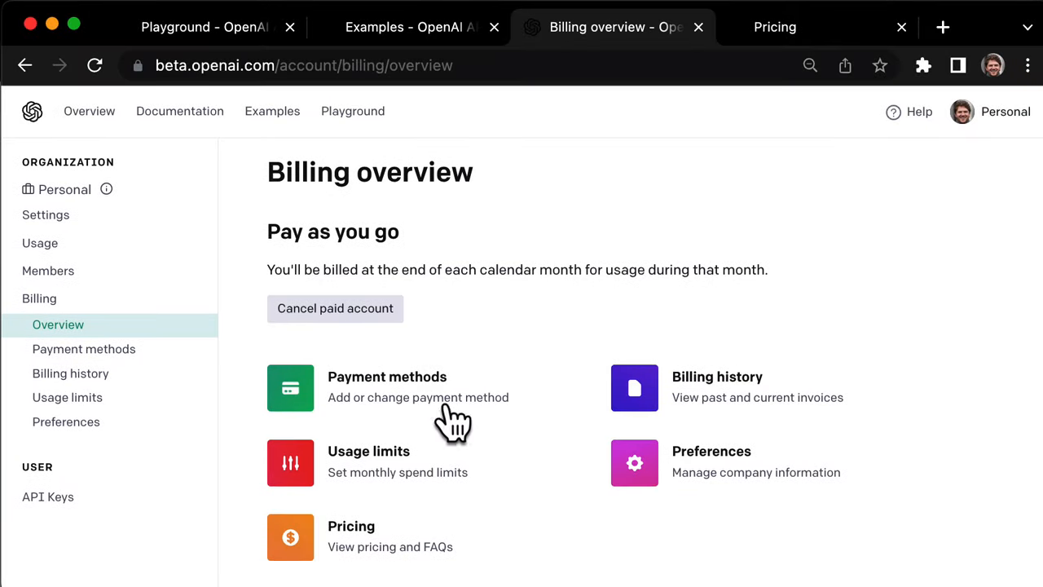
# Review the billing overview and payment methods, then return to the streaming AI essay.
pyautogui.click(67, 398)
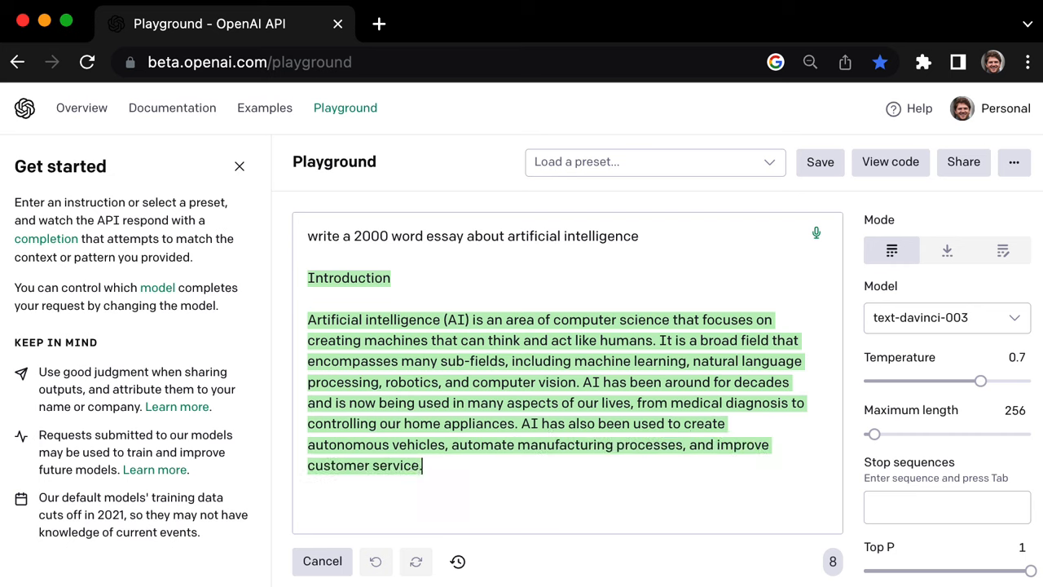
pyautogui.scroll(-3)
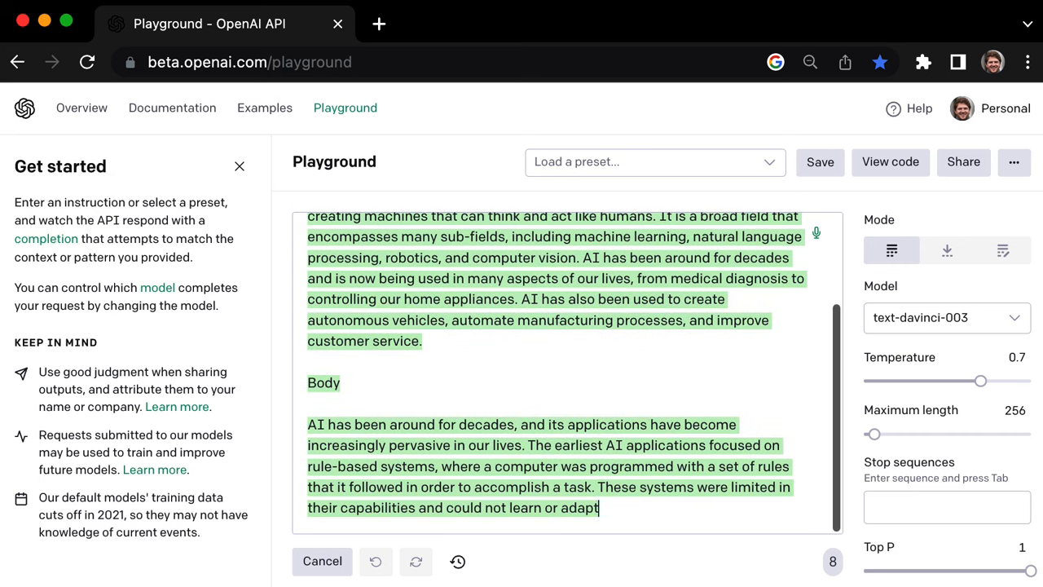